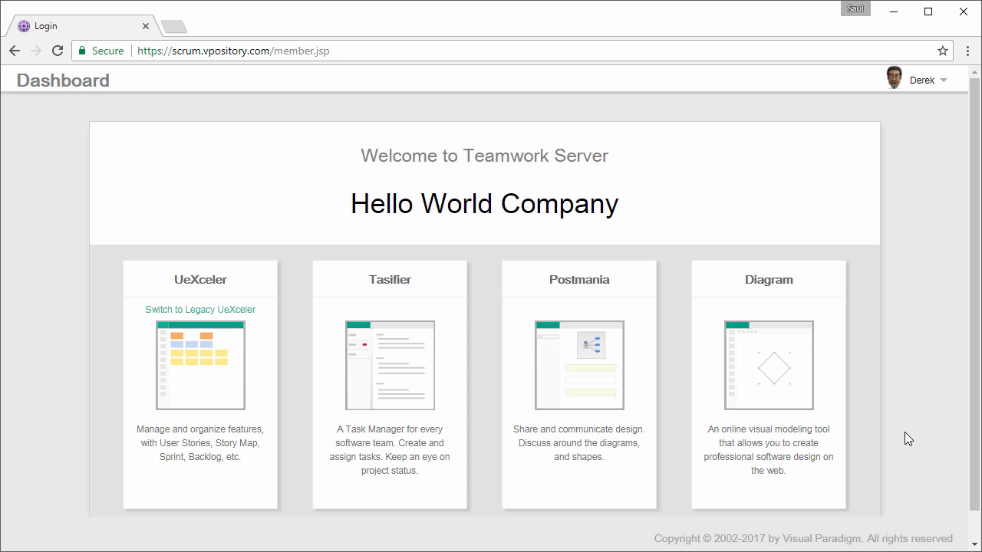
mouse_move(792, 408)
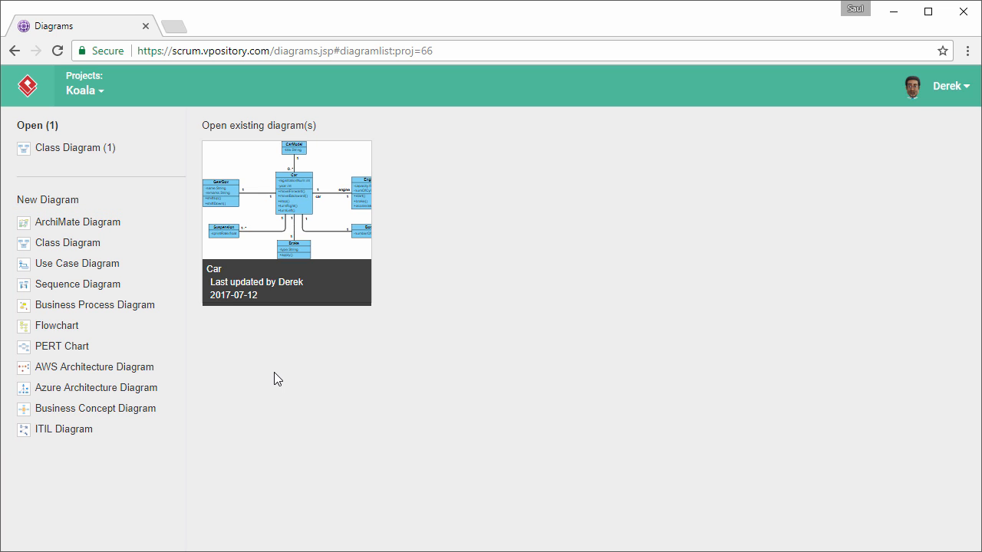
- Show the Use Case Diagram templates under New Diagram for the Koala project
left_click(77, 263)
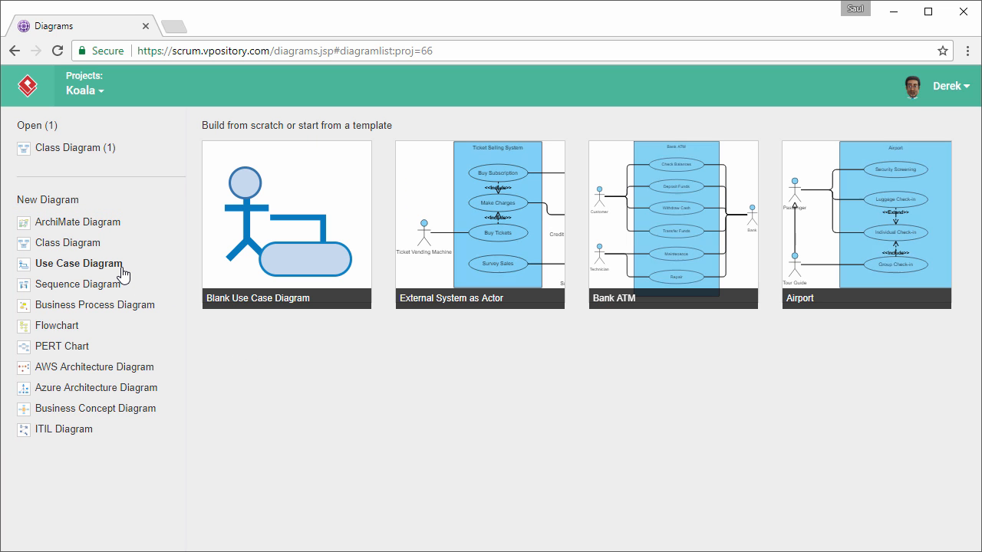
left_click(286, 224)
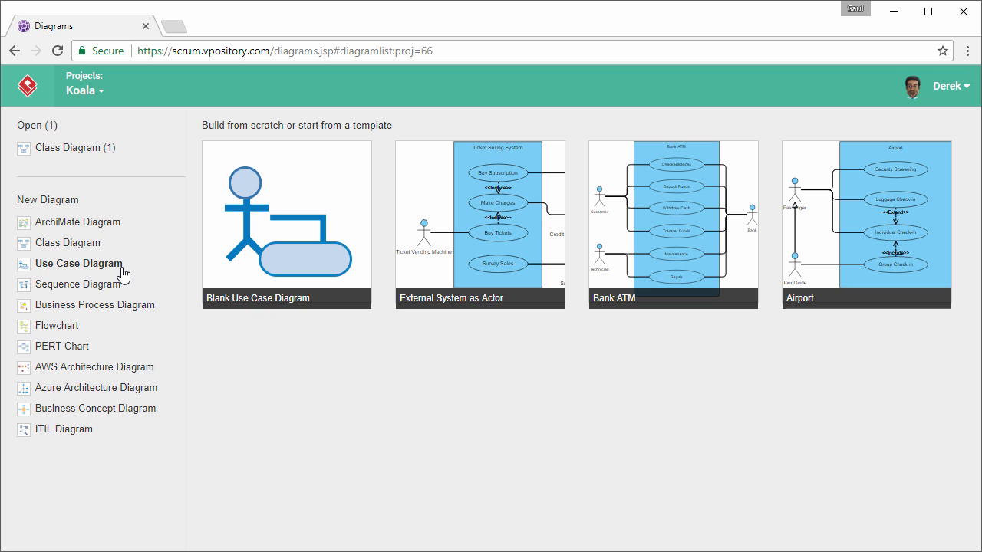
mouse_move(356, 248)
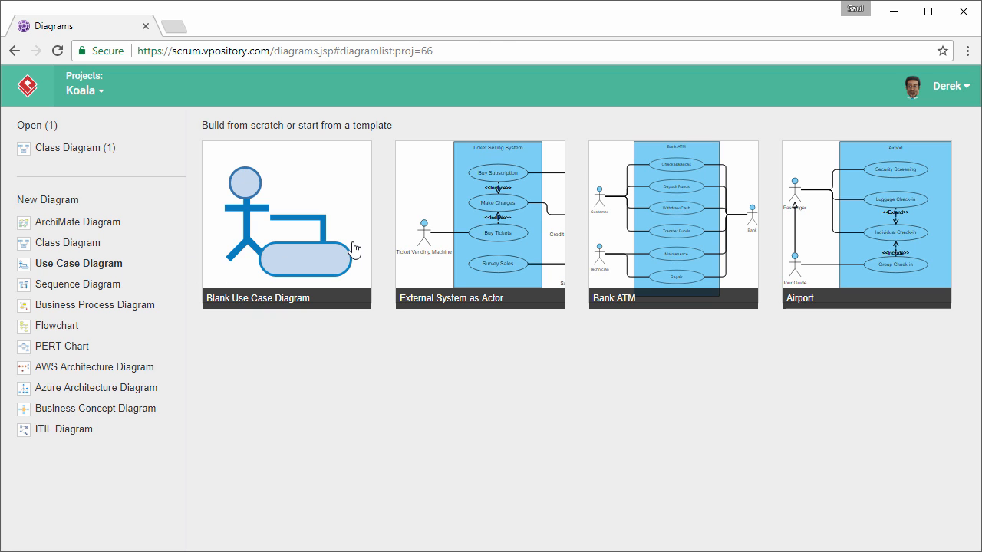
- Start from the Blank Use Case Diagram thumbnail, opening an empty editor canvas
left_click(286, 223)
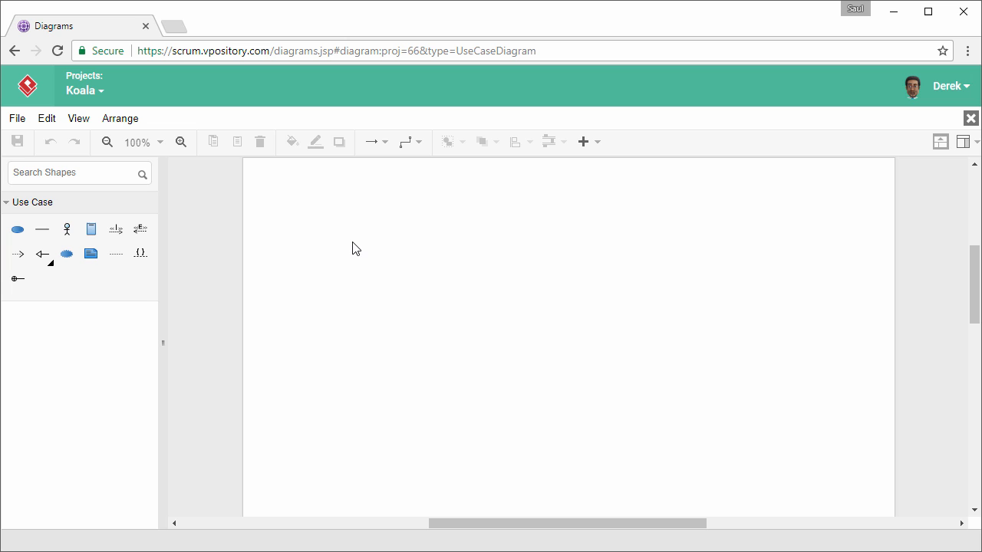
mouse_move(76, 230)
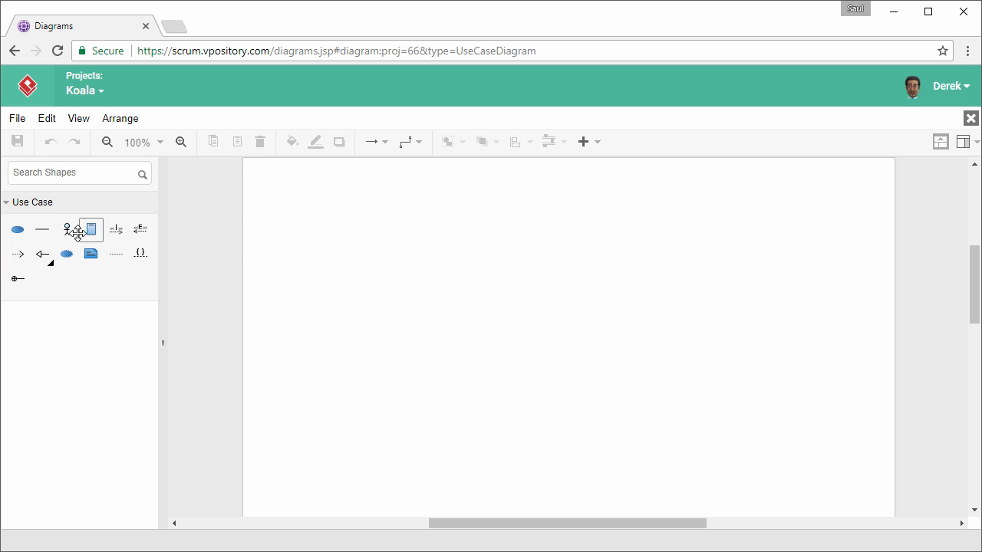
- Place an Actor shape on the canvas and name it Job seeker
left_click_drag(91, 228, 377, 273)
type("Job")
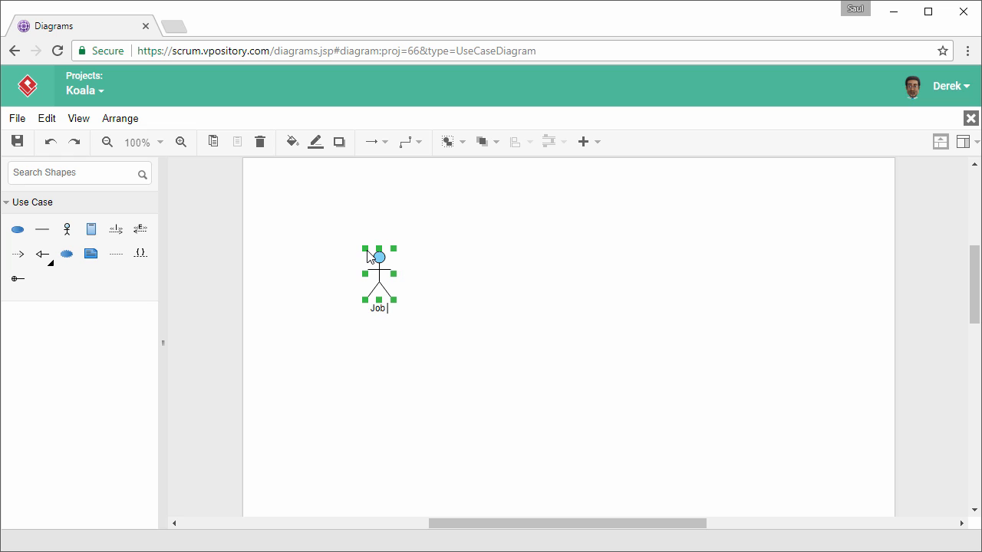
type("seeker")
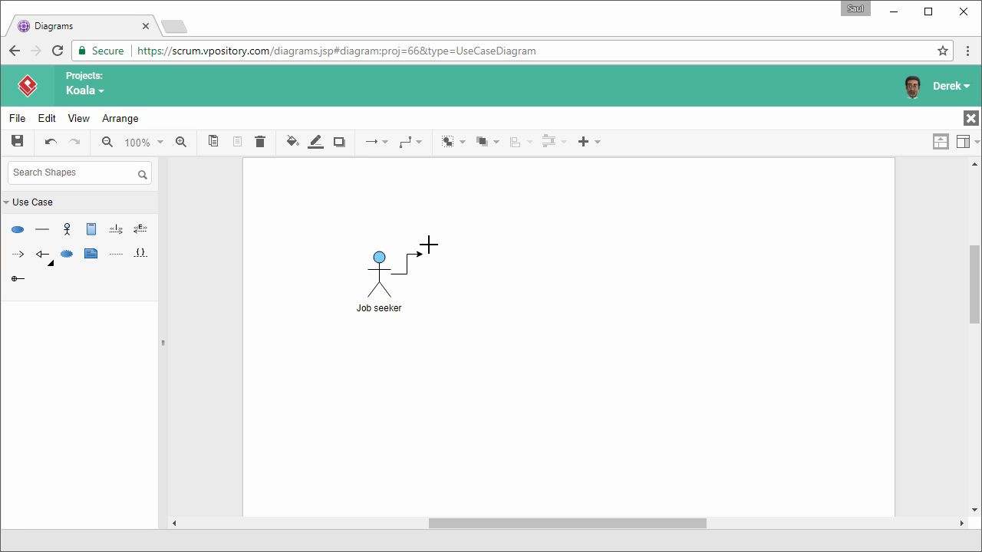
- Associate Job seeker with a new Search Jobs use case, reroute the line, and add a second use case
left_click(428, 253)
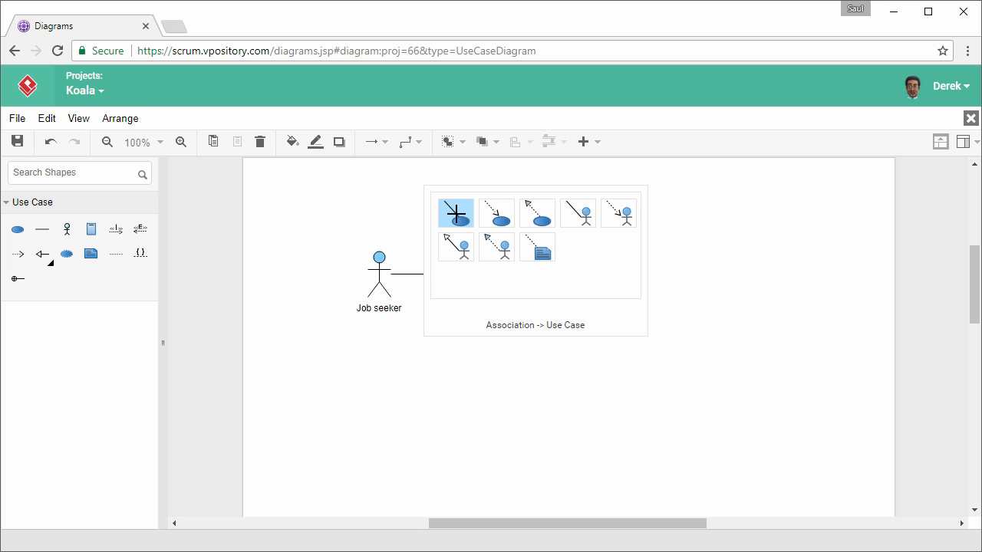
left_click(456, 212)
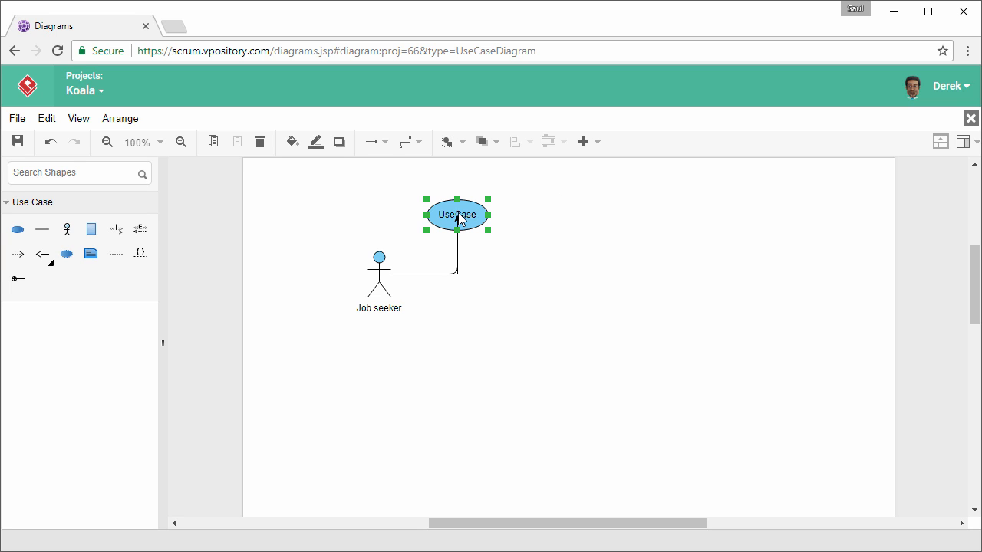
double_click(457, 214)
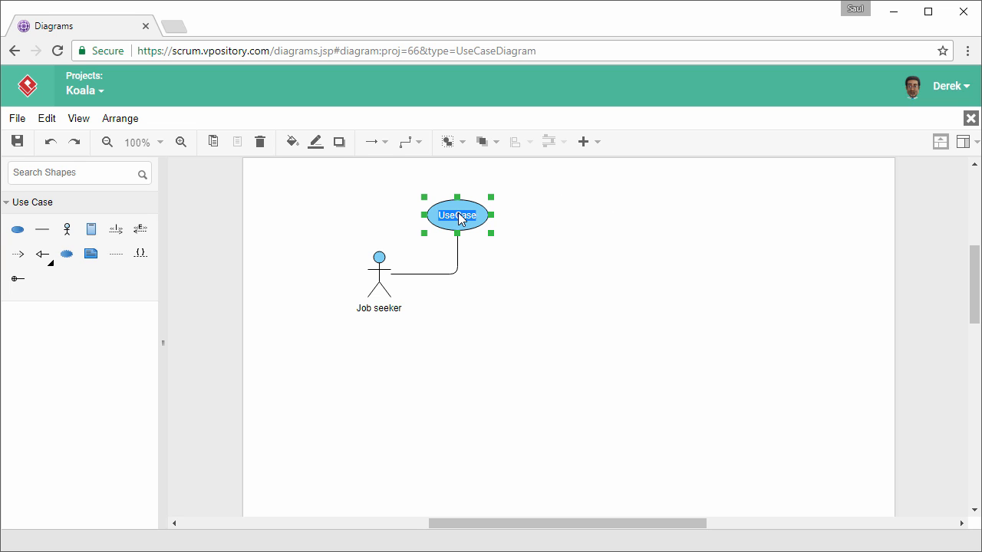
type("Search")
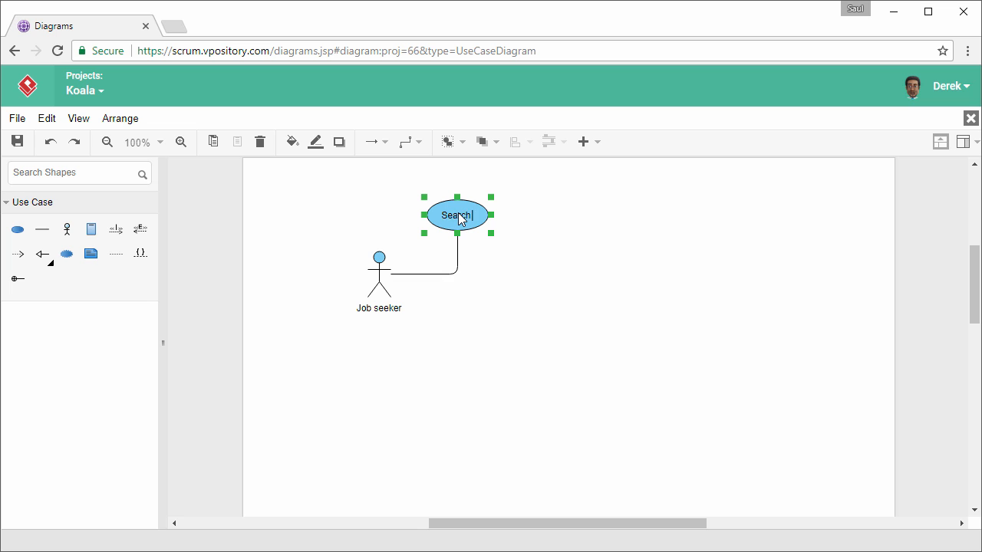
type("Jobs")
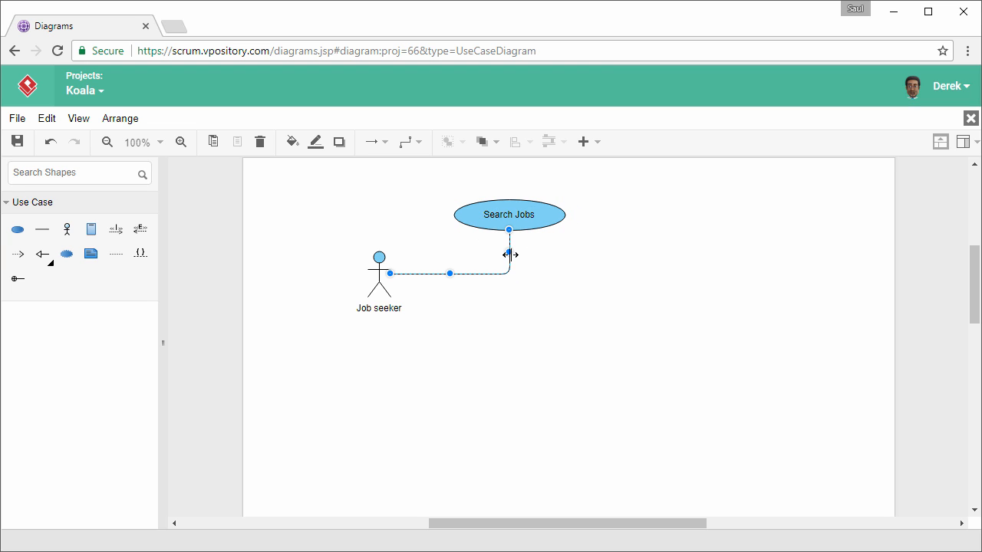
left_click_drag(509, 255, 430, 246)
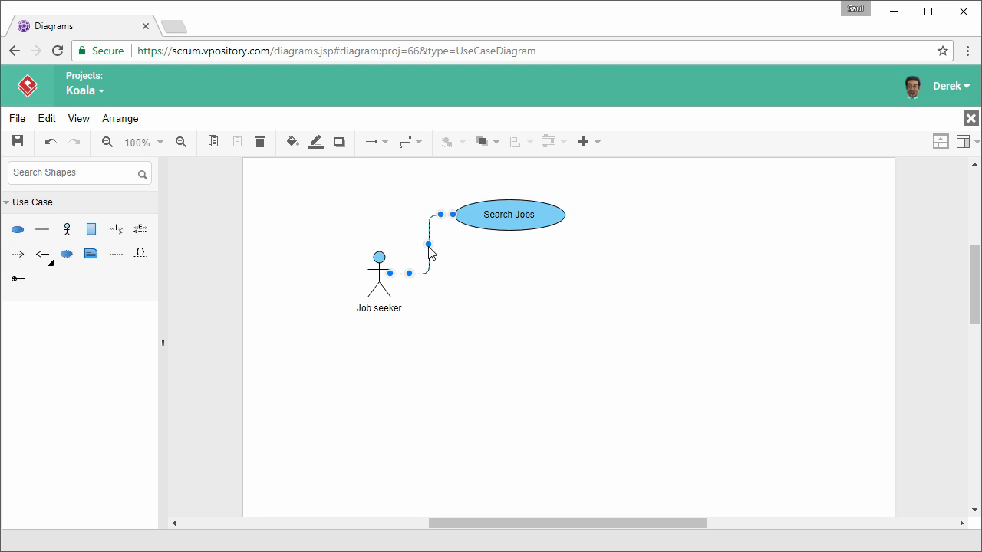
left_click(379, 273)
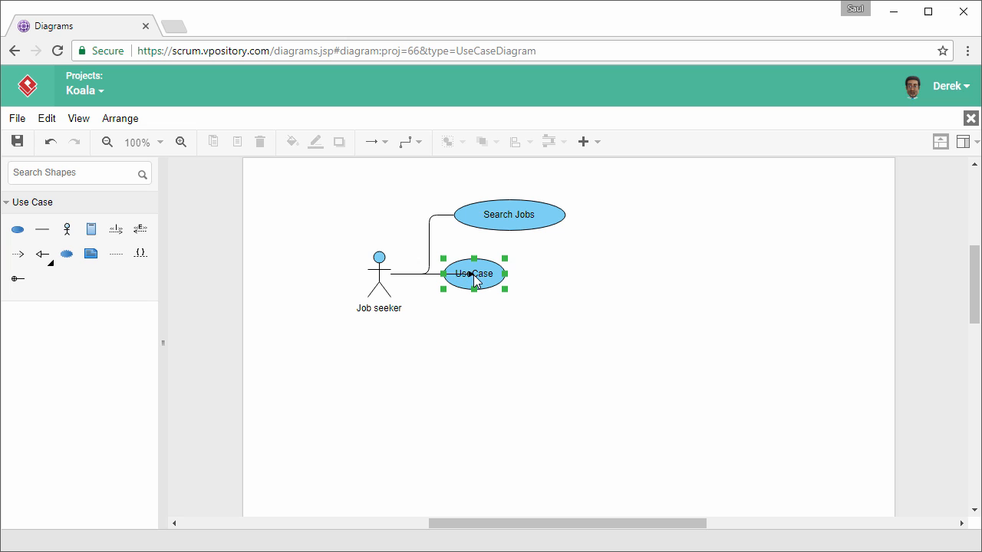
- Name the second use case Register as Jobseeker and widen it to fit the text
type("Register as Jobseeker")
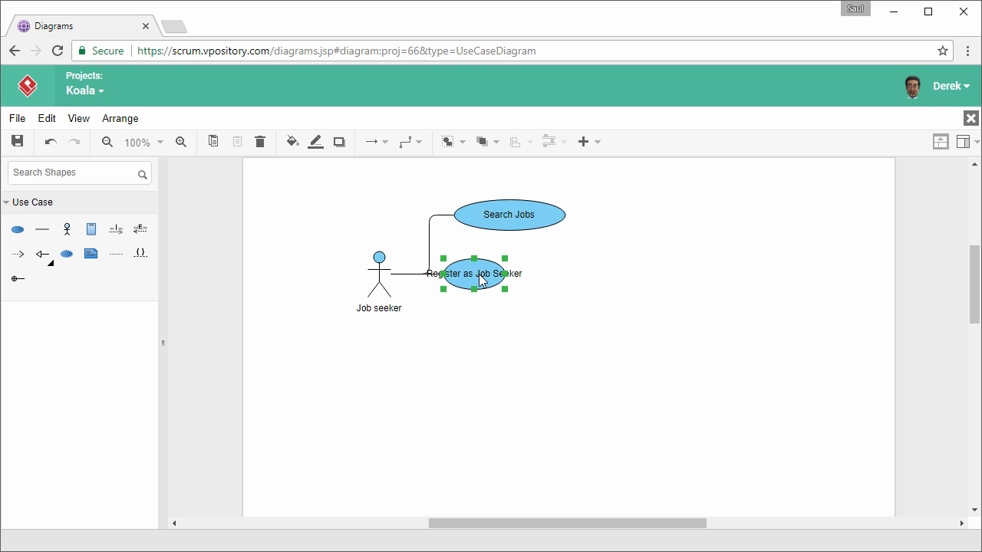
left_click_drag(506, 273, 537, 275)
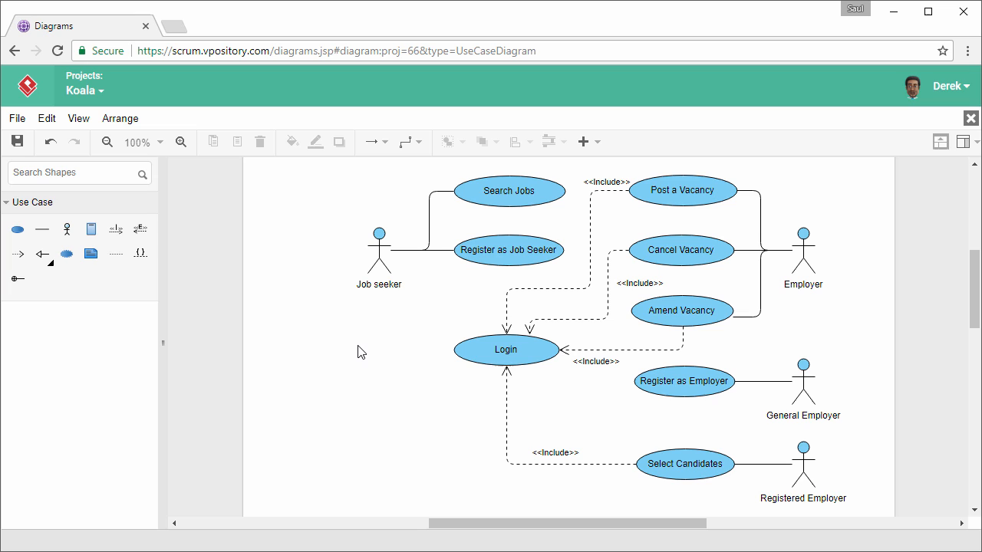
- Adjust the finished diagram with Employer actors and Login includes, then start its first save
left_click_drag(297, 216, 344, 245)
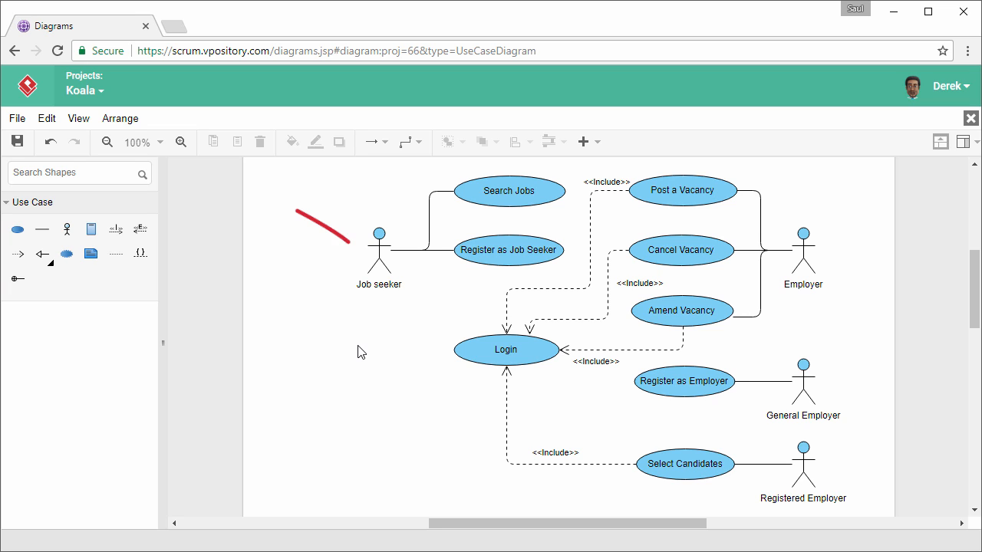
left_click(49, 143)
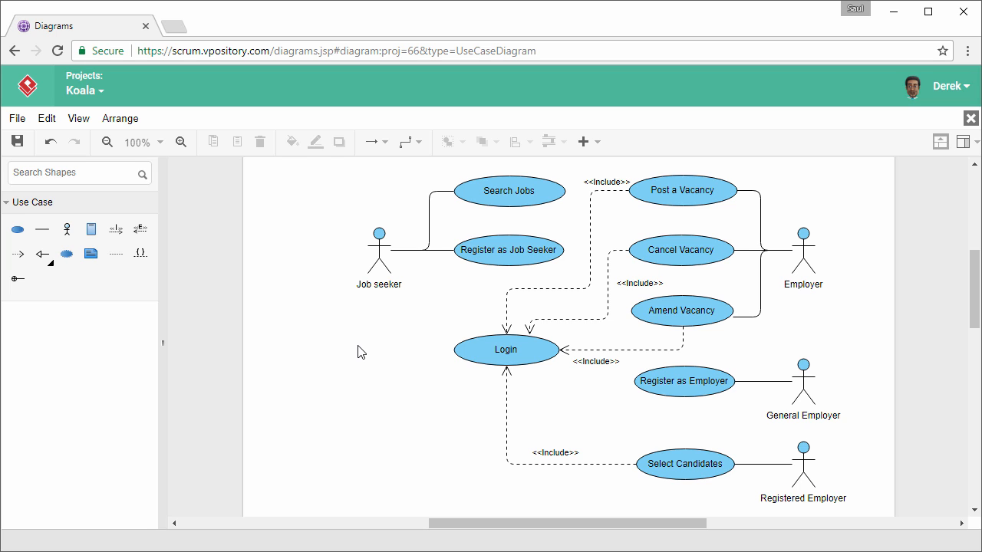
left_click(19, 143)
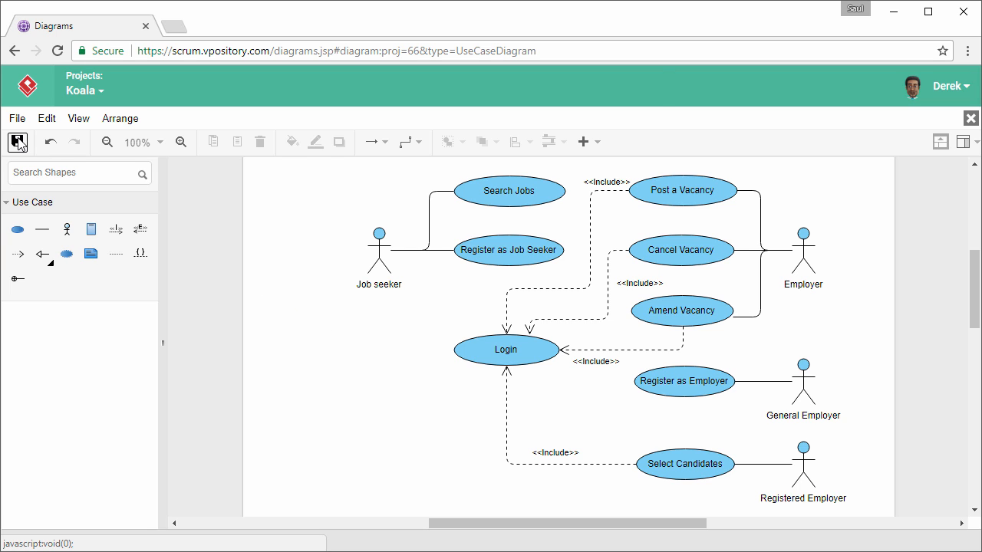
- Name the diagram Employment and confirm the save
type("Employment")
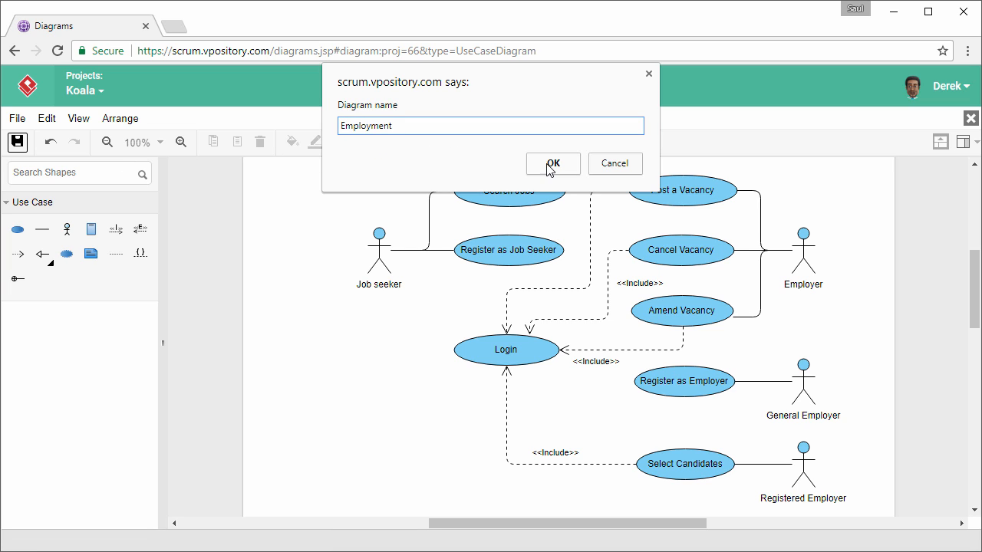
left_click(552, 163)
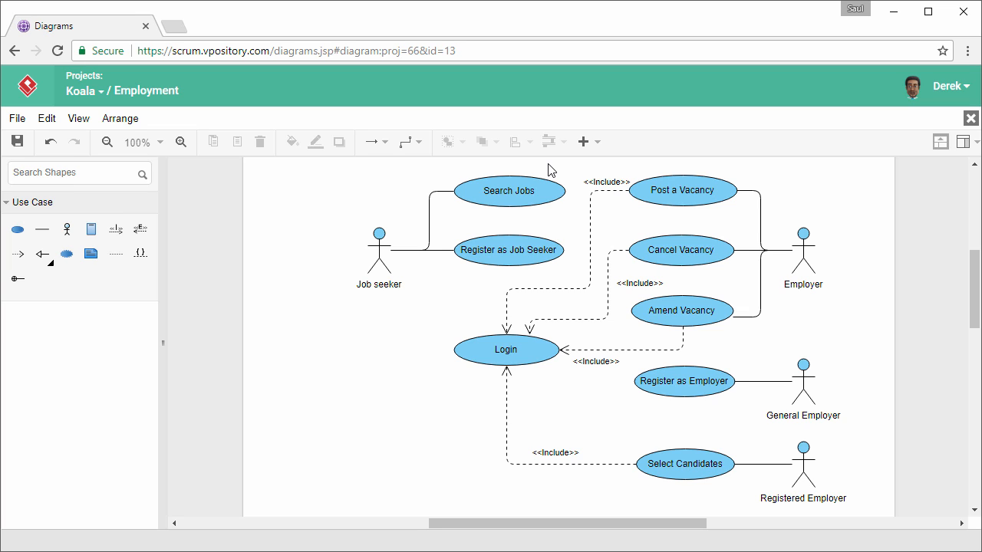
mouse_move(84, 113)
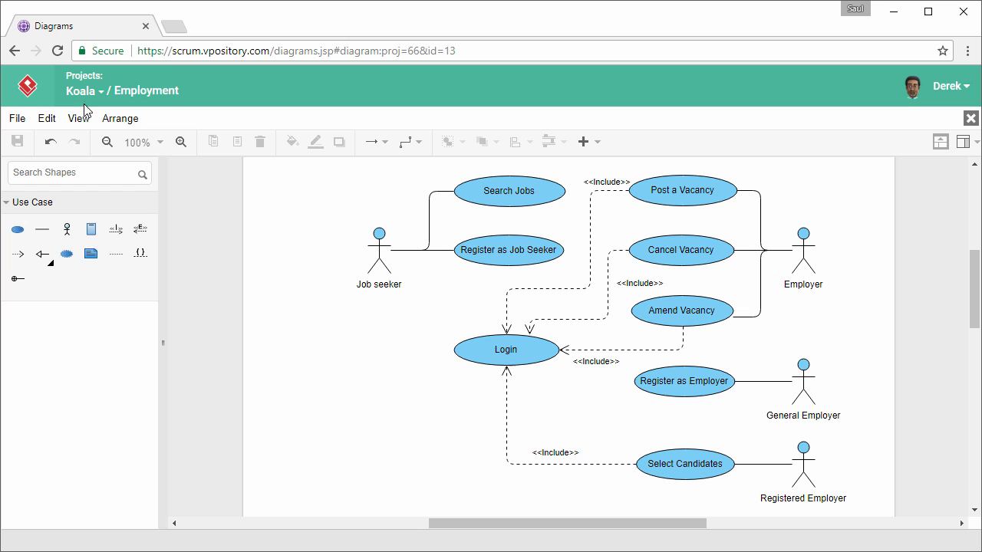
- Export the diagram via File > Export as PNG, downloading Employment.png
left_click(16, 120)
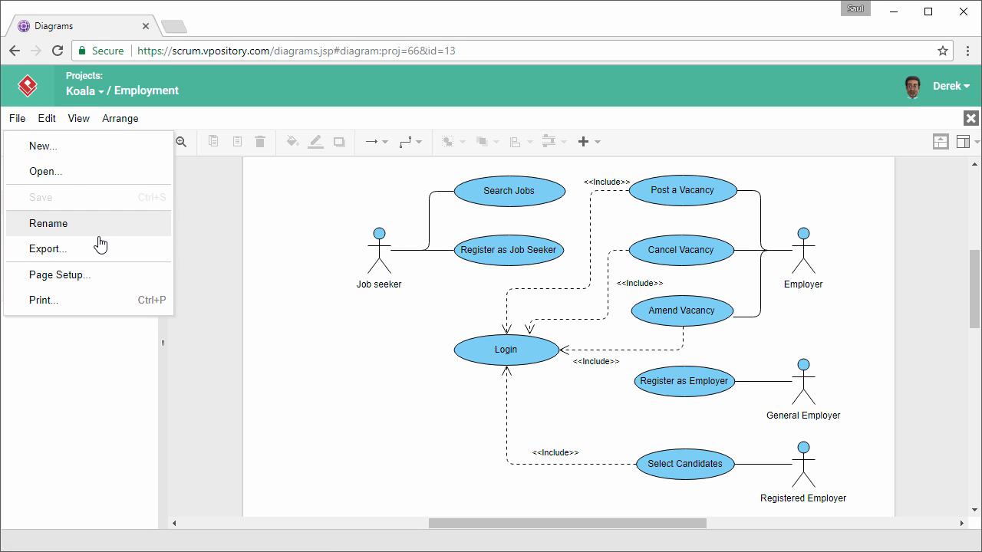
left_click(47, 249)
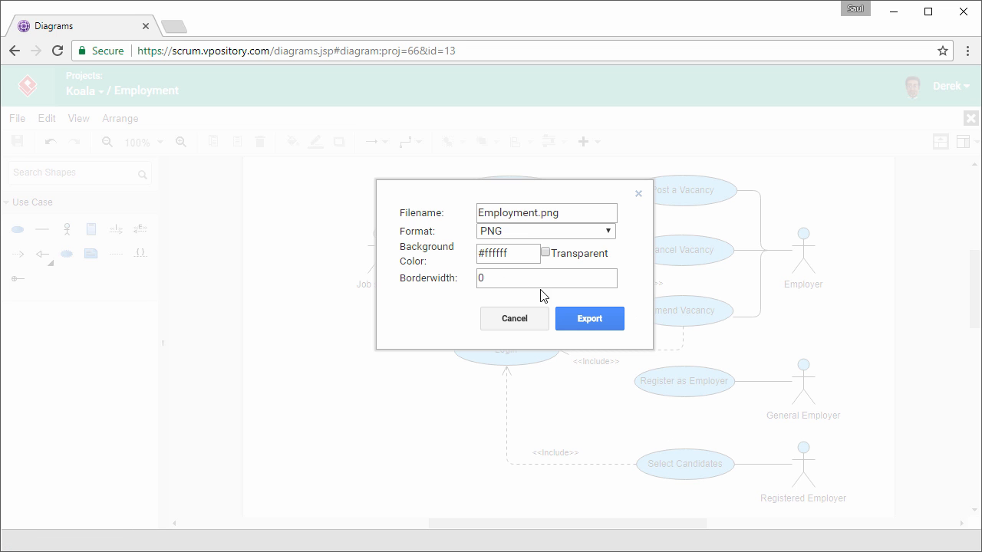
left_click(589, 317)
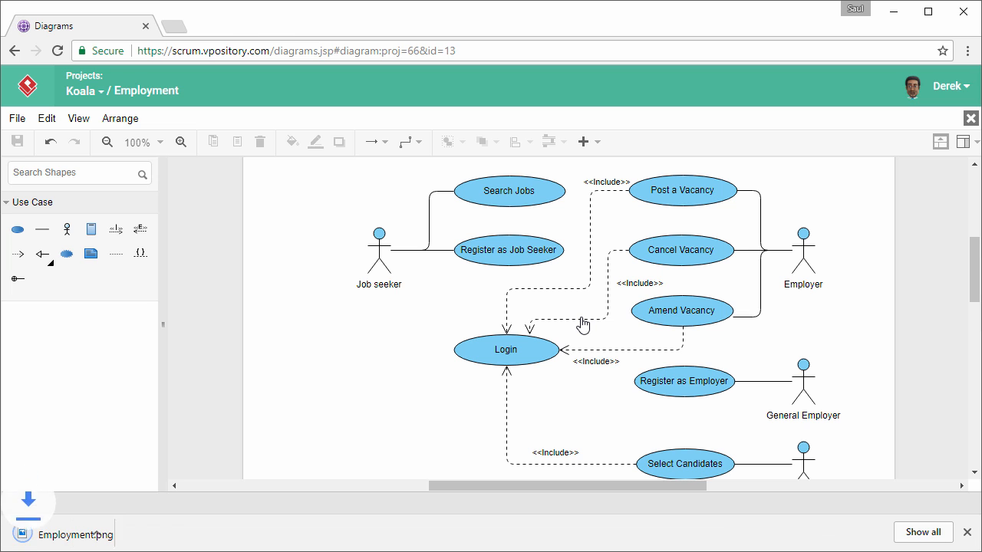